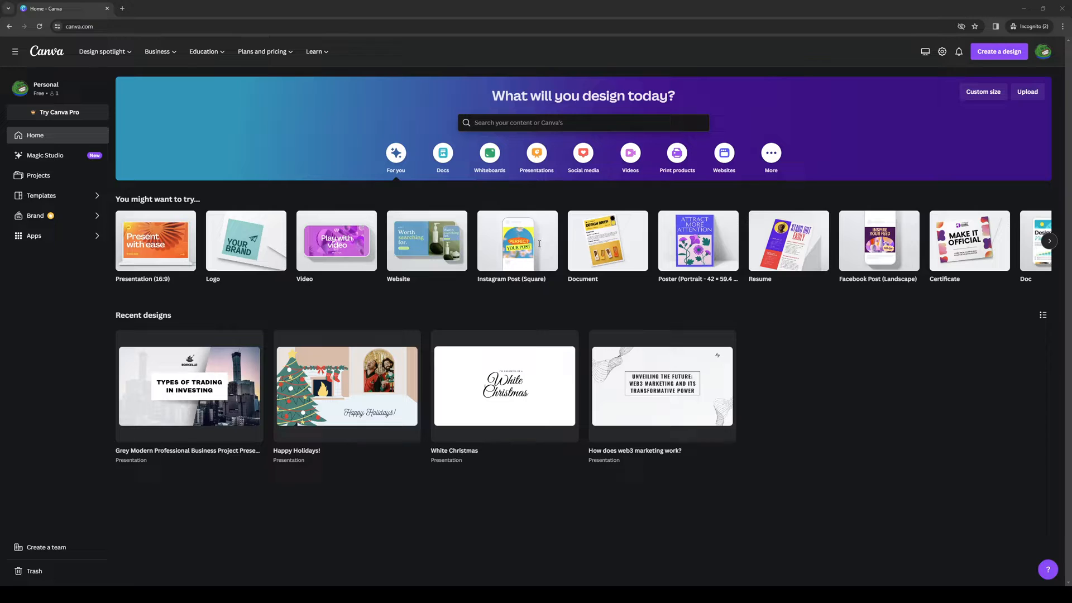
mouse_move(421, 219)
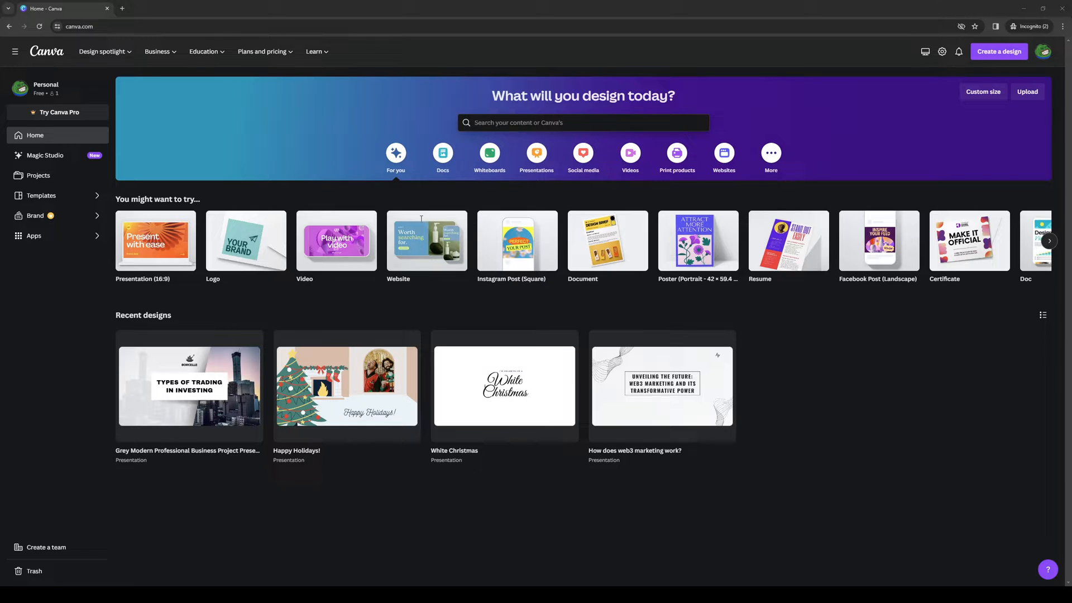
mouse_move(384, 179)
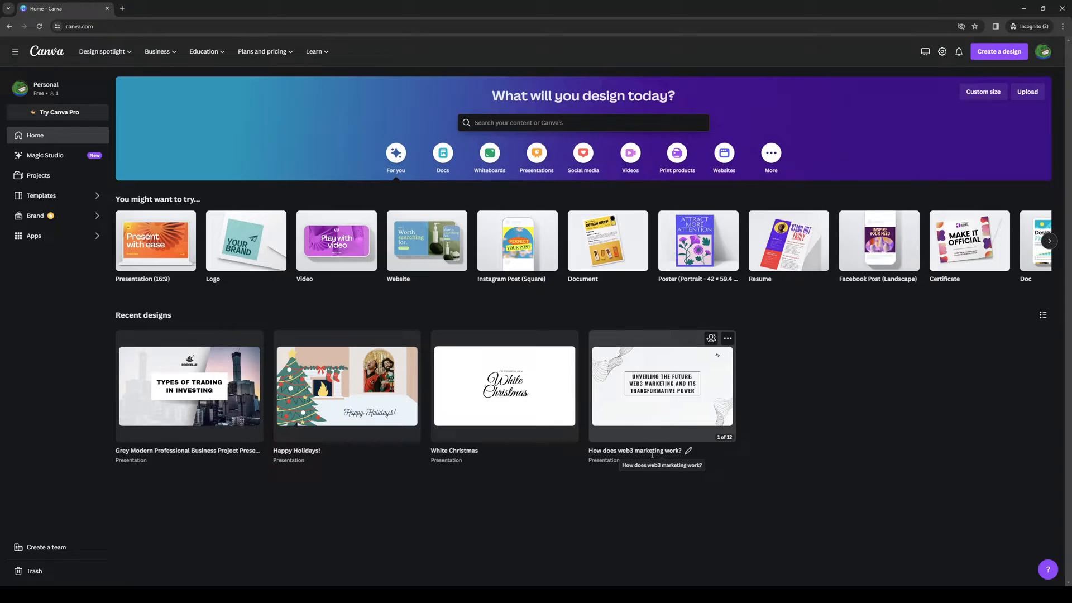
mouse_move(505, 385)
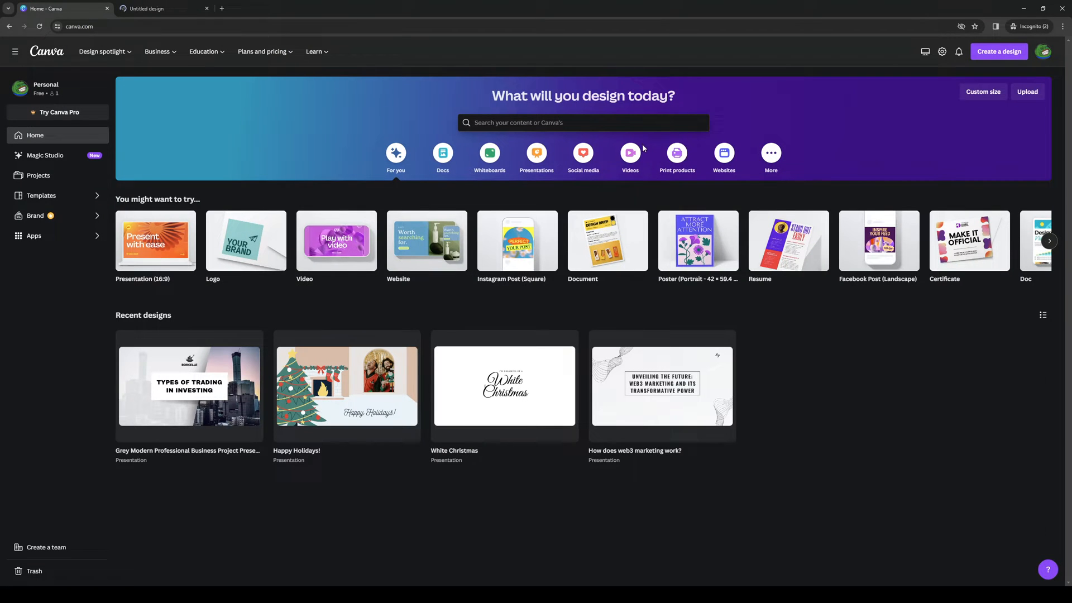
Show the Videos category on the home page and switch to the Untitled video design tab.
left_click(629, 152)
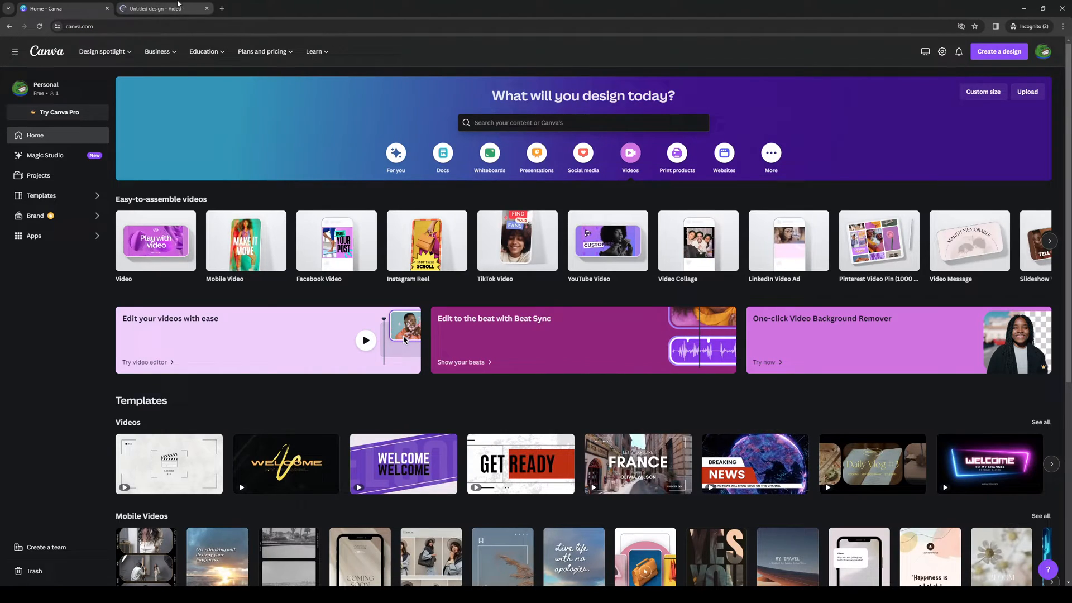
left_click(162, 9)
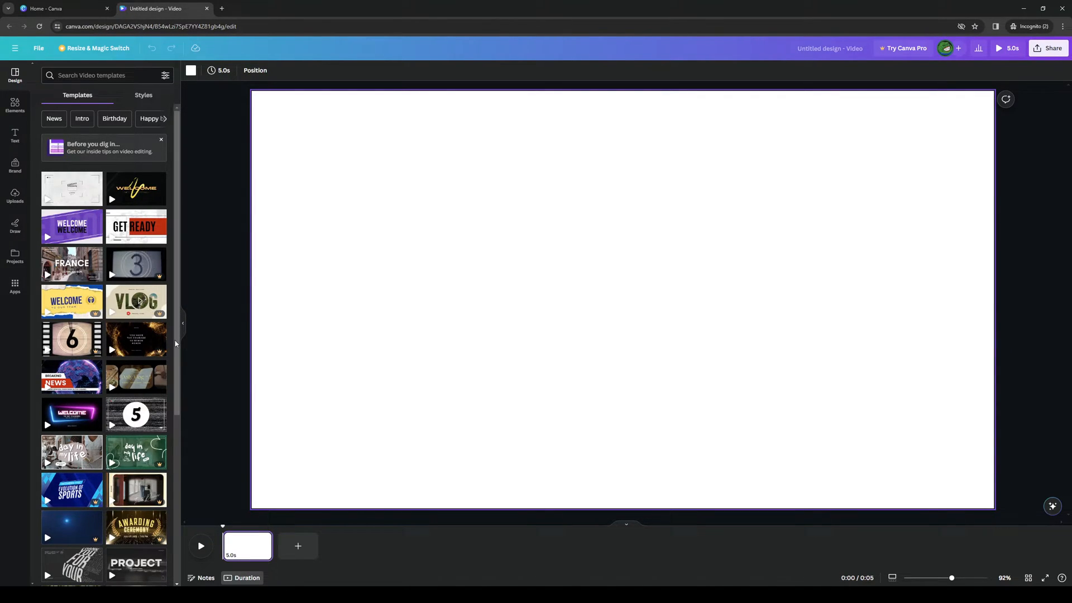
Apply the White Neutral Travel YouTube Intro lavender 'Thank you for watching!' page, then open the background photo's options.
left_click(71, 264)
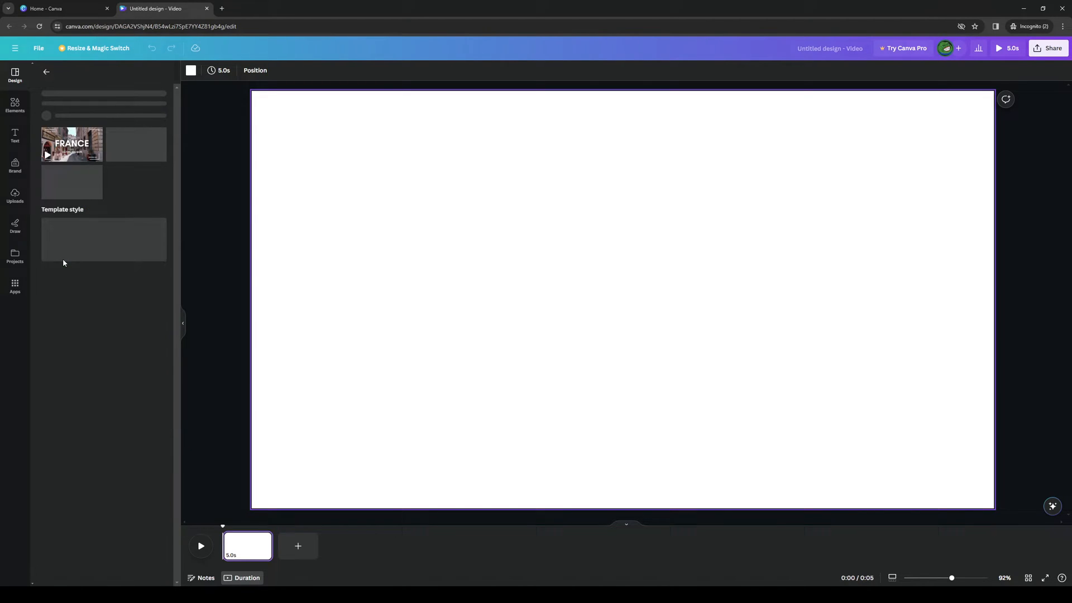
left_click(73, 144)
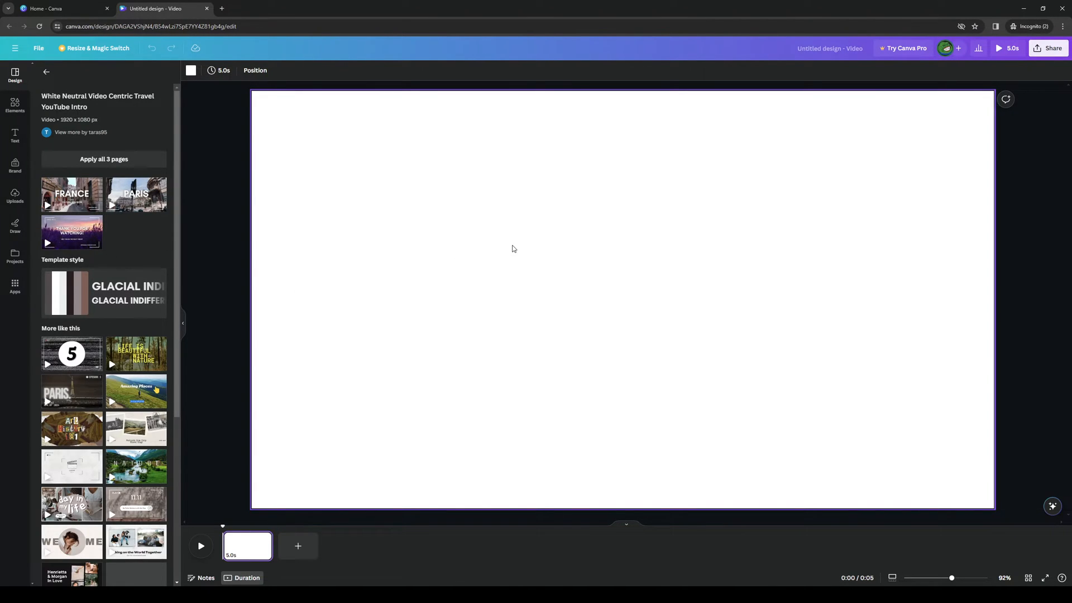
left_click(71, 232)
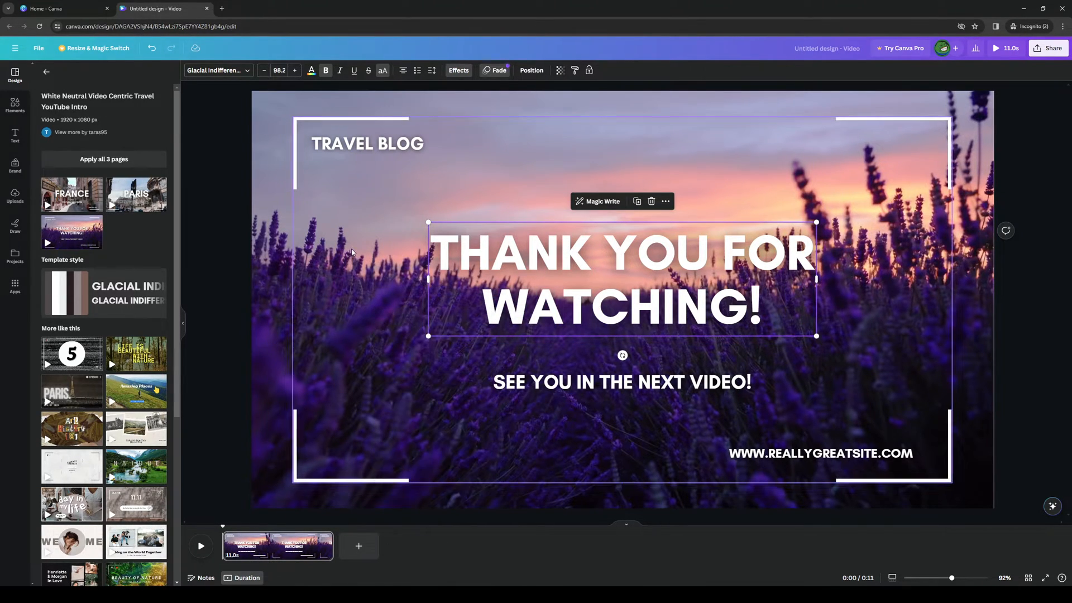
left_click(395, 325)
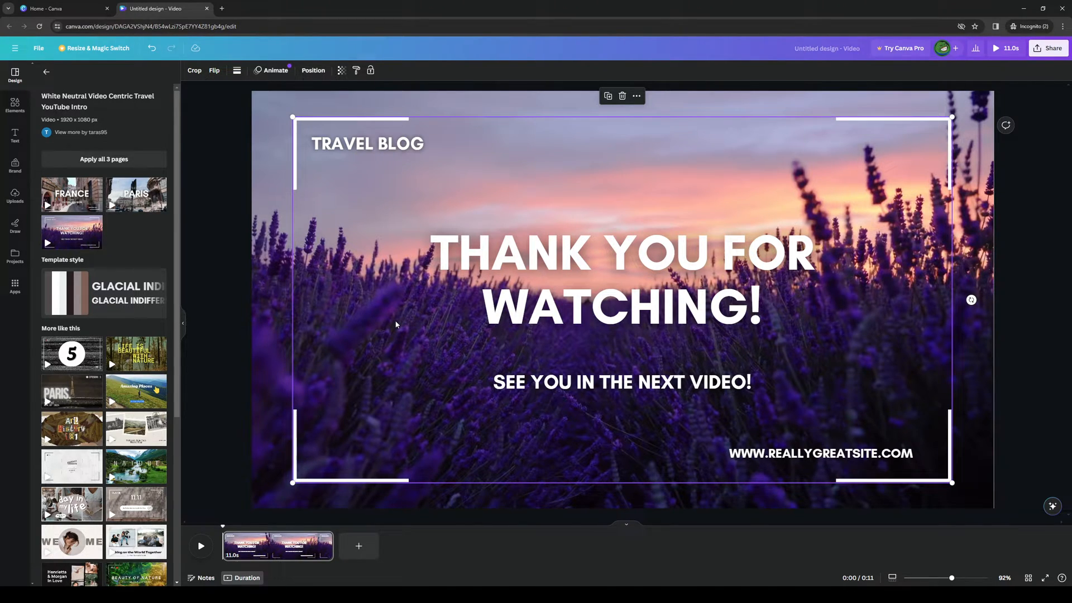
right_click(395, 325)
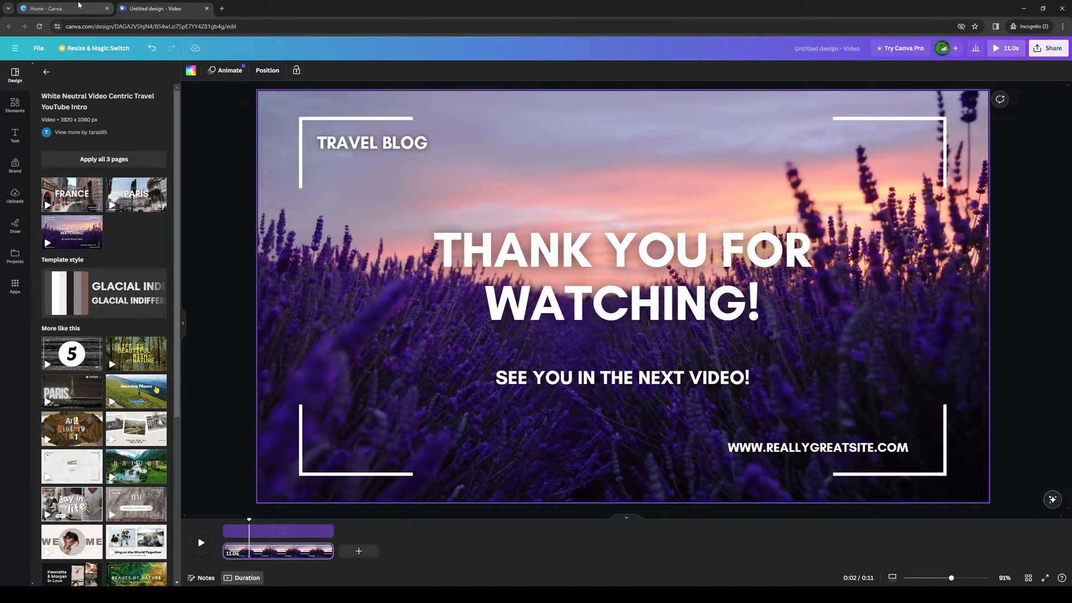
Return to the Canva home page and choose Lostreak Chicken.mp4 to upload.
left_click(62, 9)
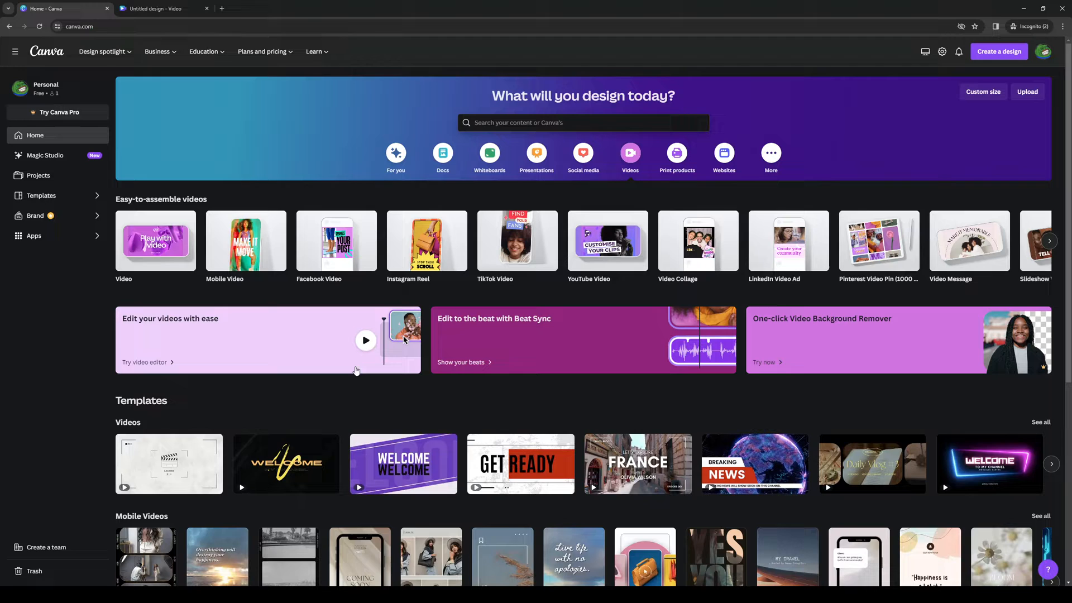
left_click(1027, 91)
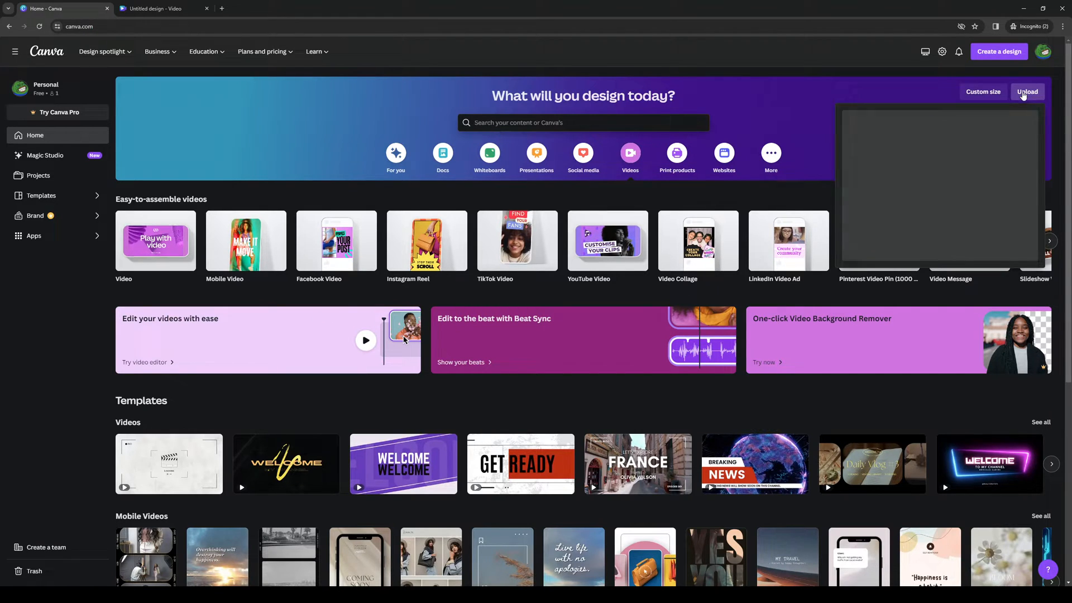
left_click(1027, 92)
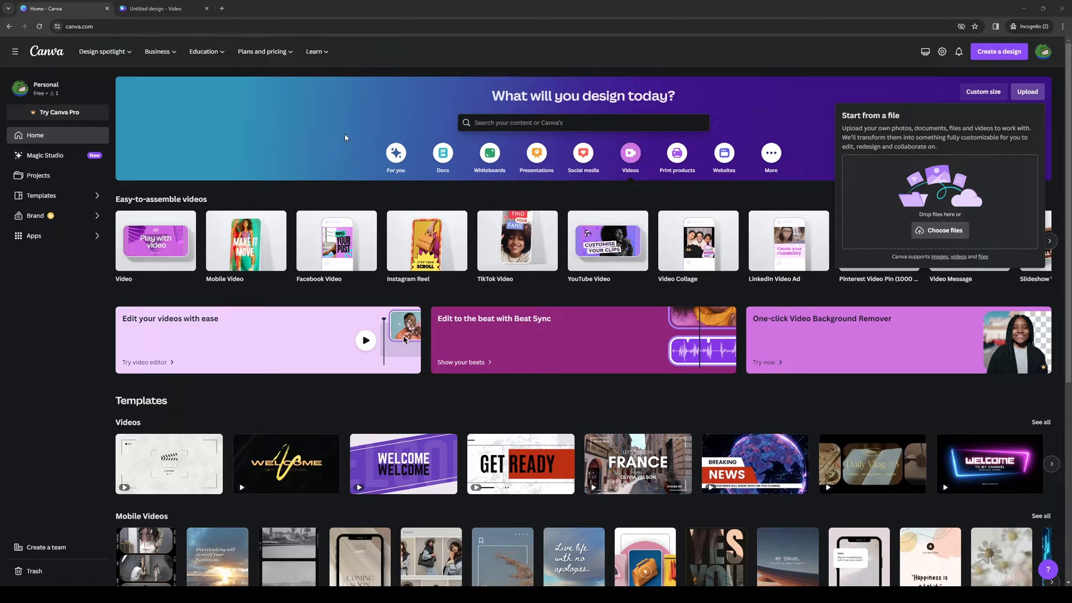
mouse_move(338, 139)
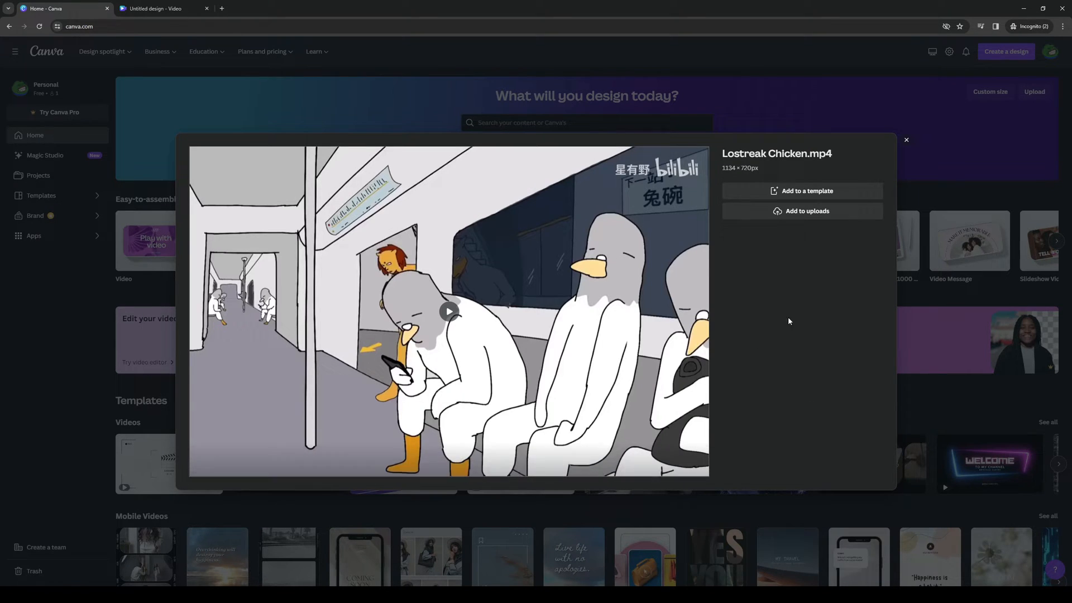
mouse_move(802, 214)
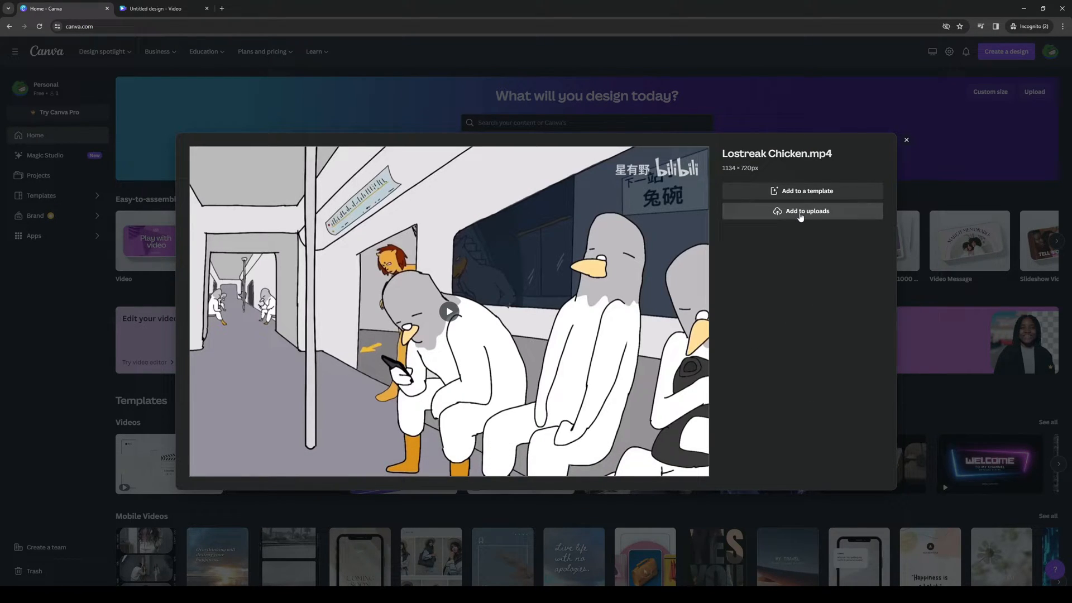
Add the cartoon video to uploads, close the design tab, and open the Uploads folder.
left_click(808, 210)
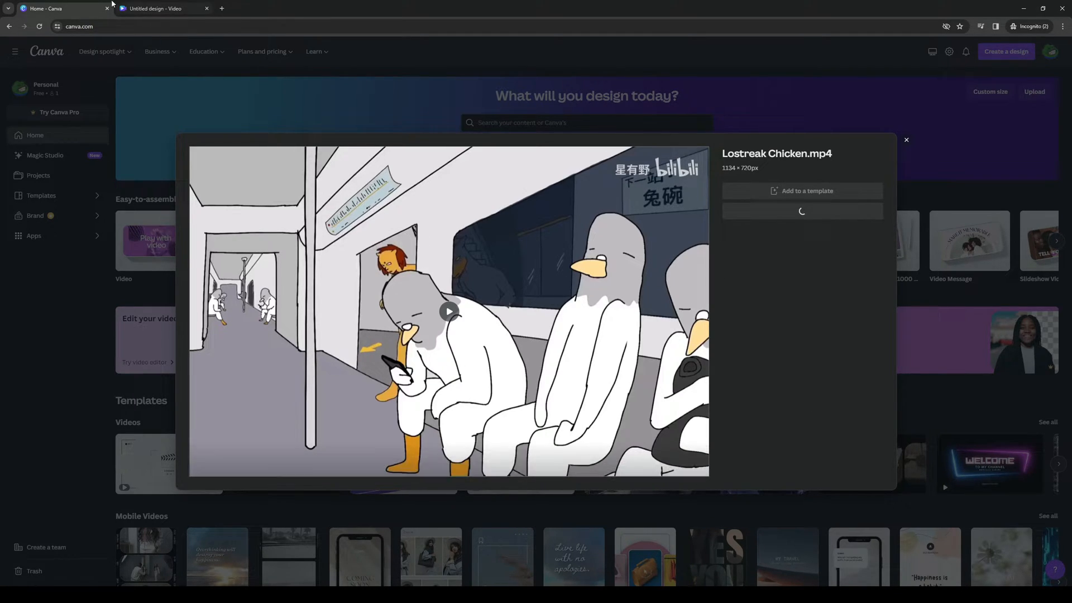
left_click(153, 9)
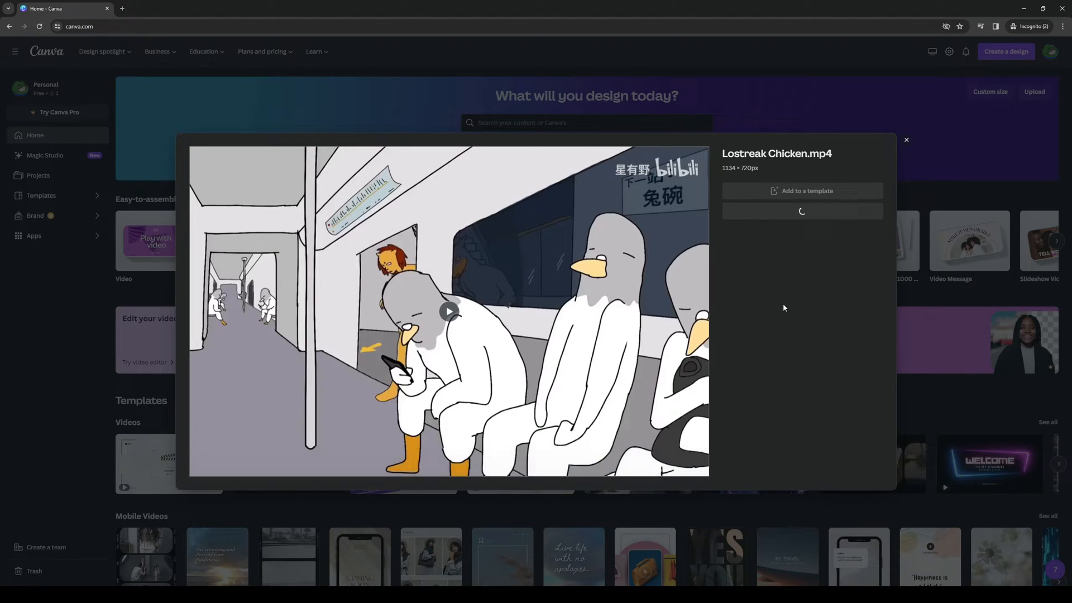
mouse_move(759, 371)
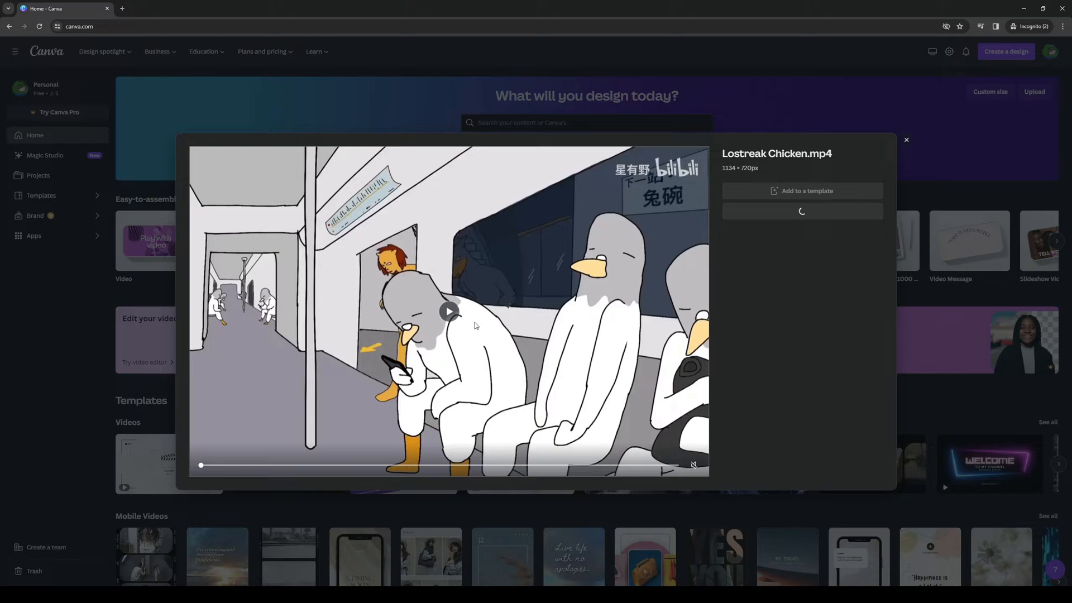
left_click(449, 311)
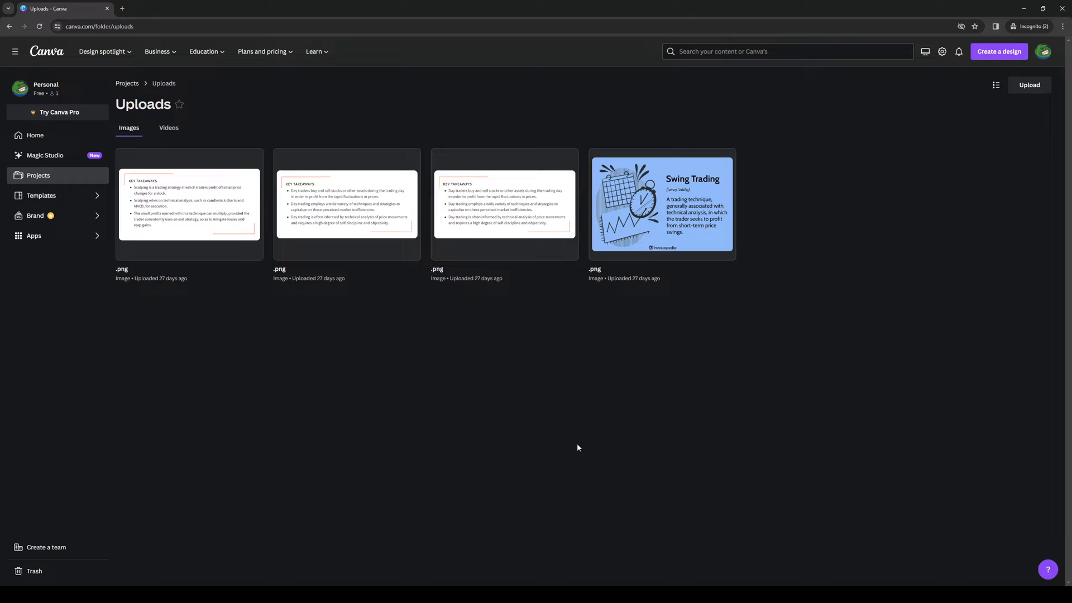
mouse_move(536, 347)
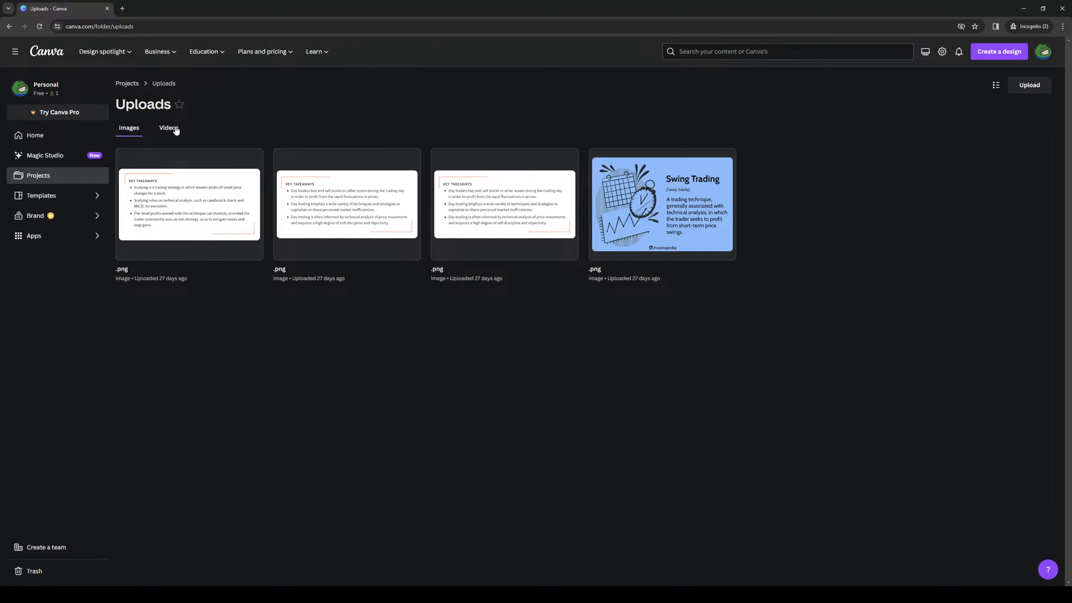
left_click(168, 128)
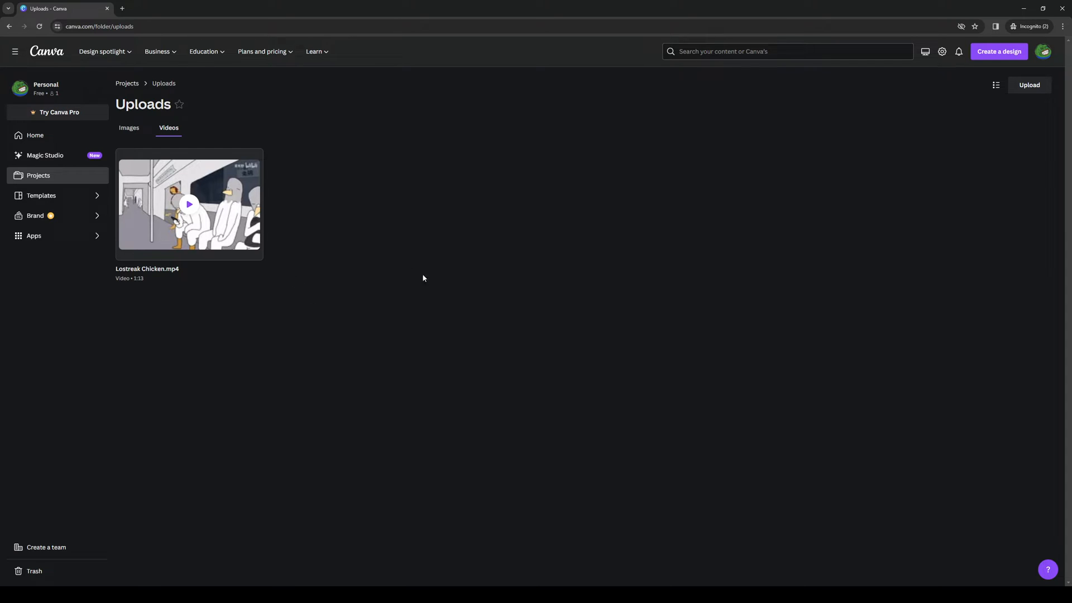
mouse_move(407, 237)
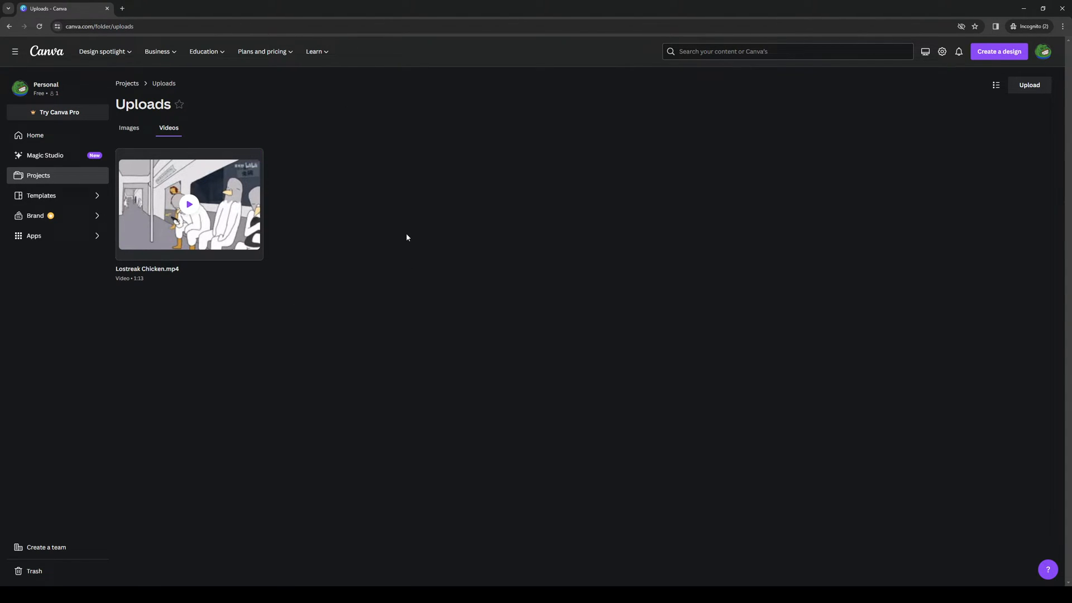
mouse_move(360, 361)
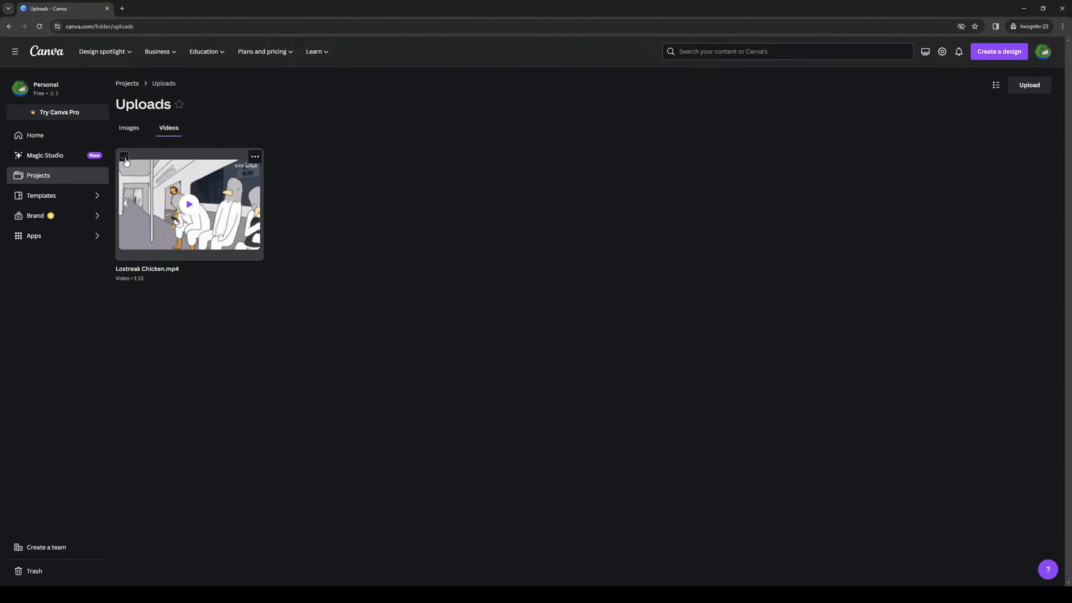
left_click(124, 156)
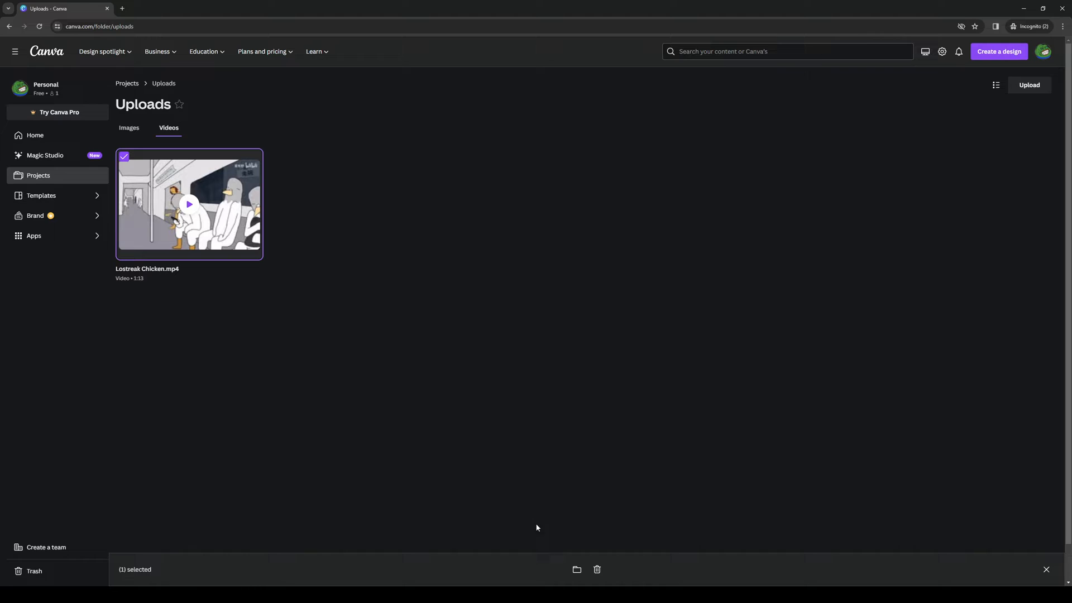
mouse_move(576, 569)
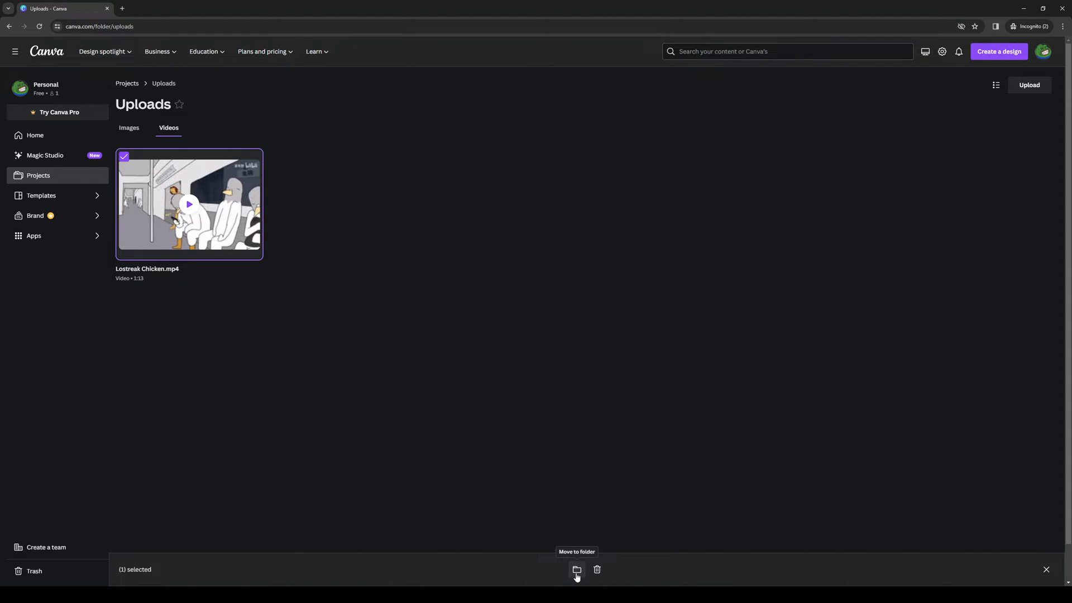
left_click(576, 570)
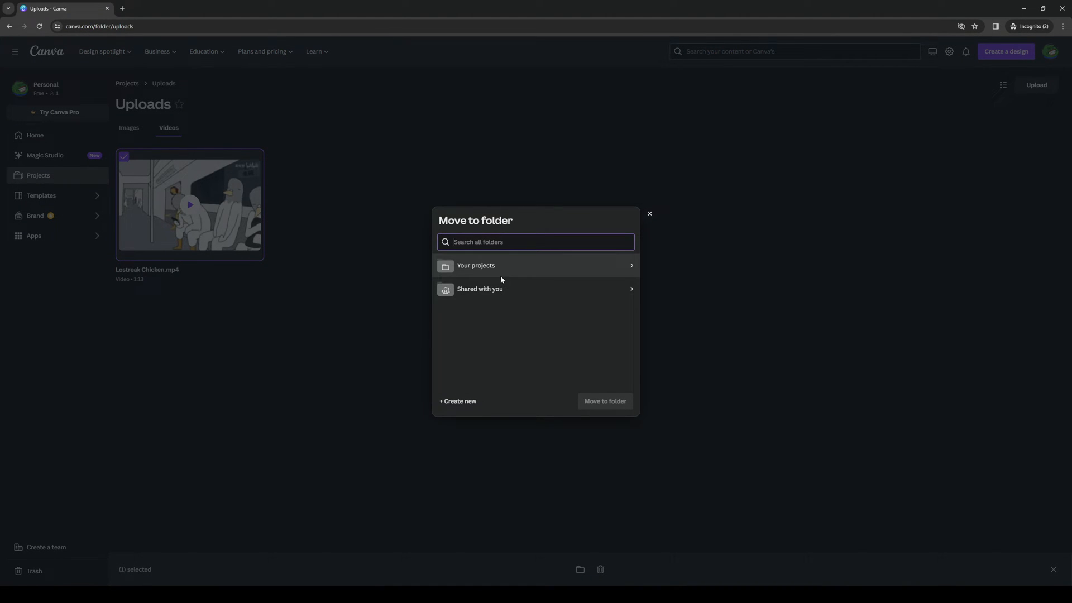
left_click(475, 265)
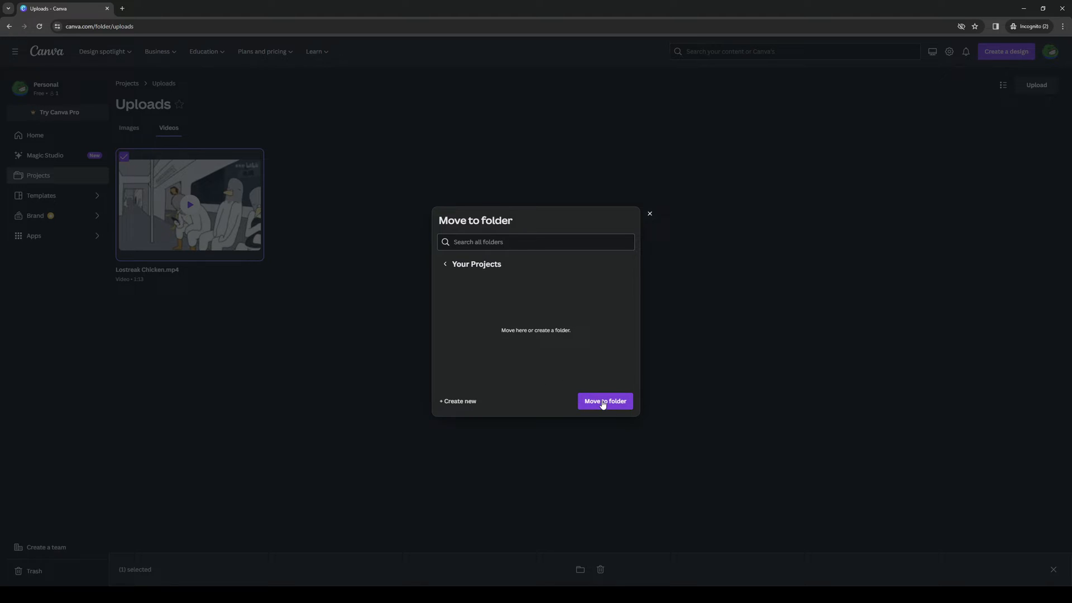
left_click(604, 402)
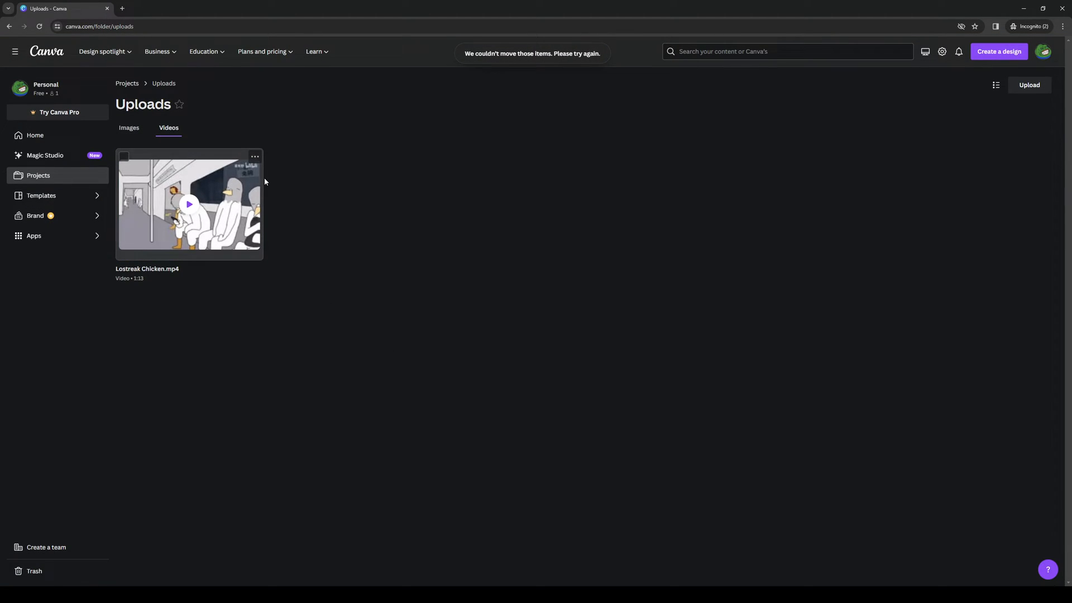
left_click(125, 157)
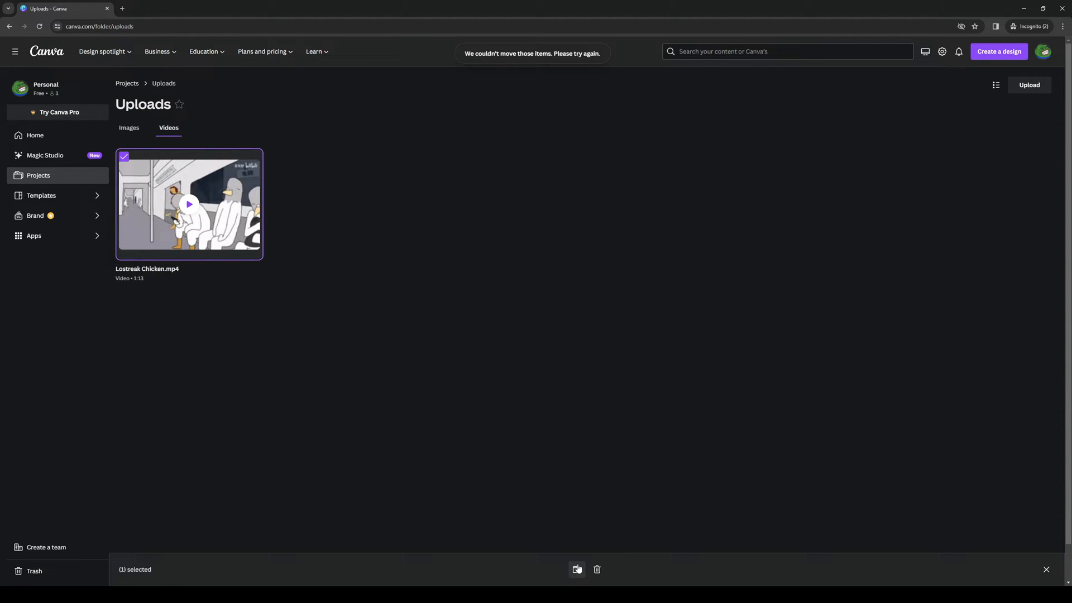
left_click(578, 569)
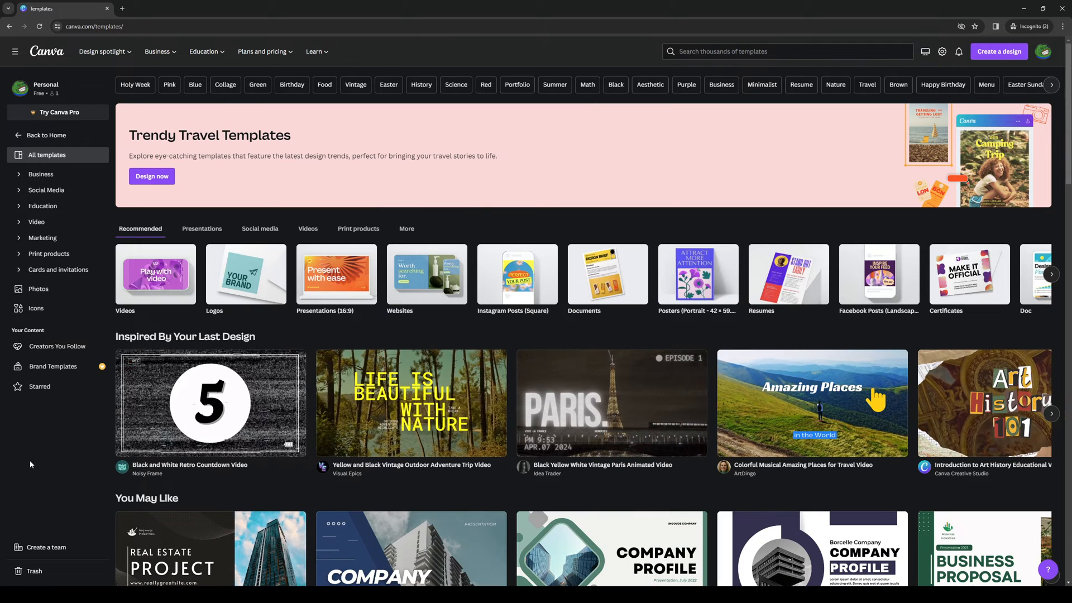
Create a blank video design from the Video templates page and switch to its tab.
left_click(155, 274)
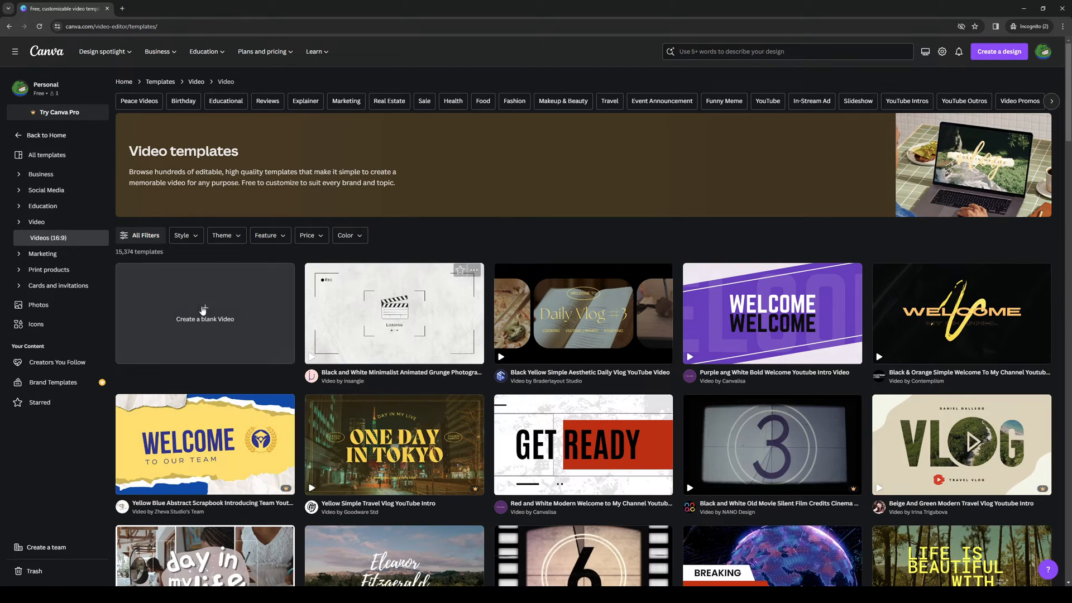
mouse_move(242, 324)
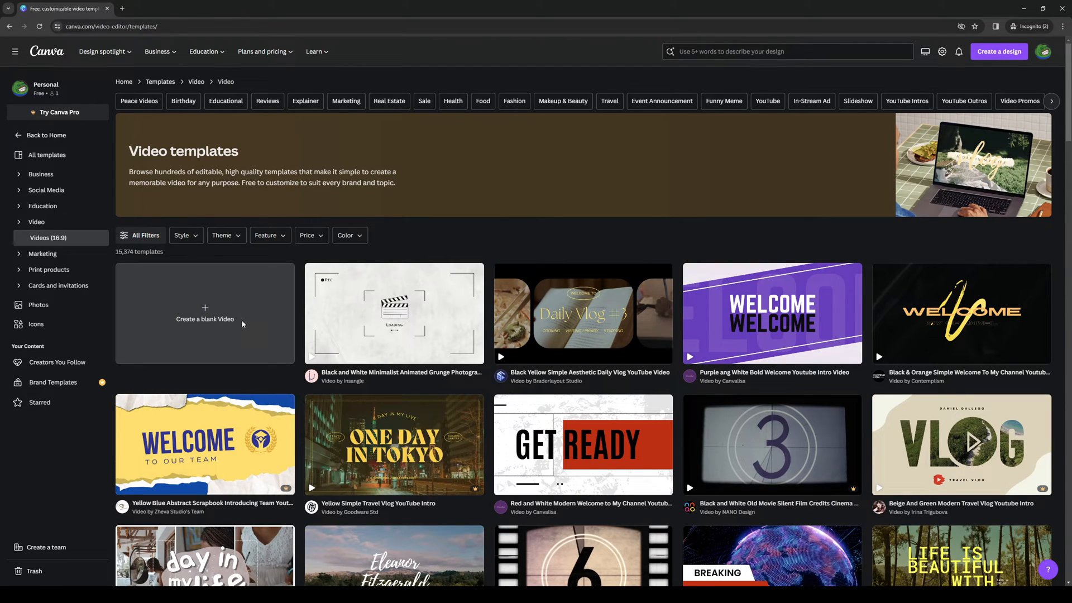
left_click(204, 319)
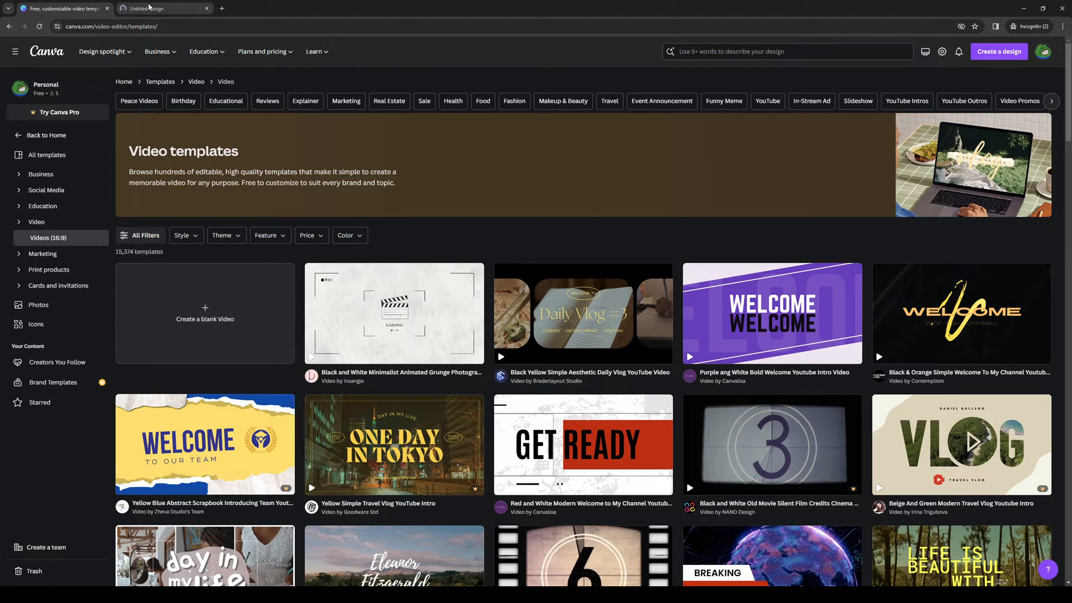
left_click(204, 319)
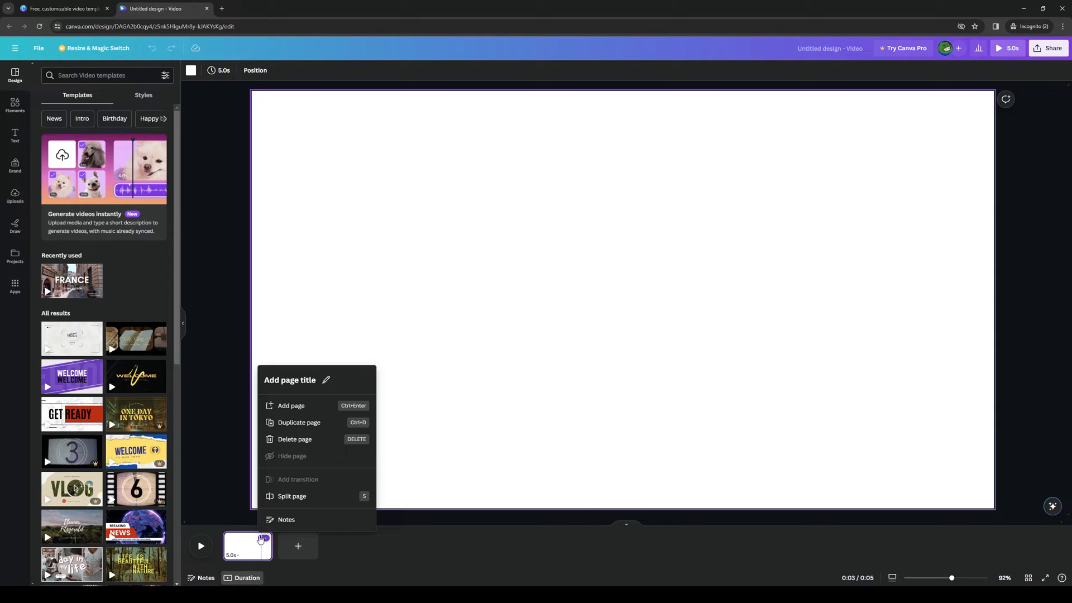
Add the uploaded cartoon chicken video from the Uploads Videos tab to the blank page.
left_click(226, 293)
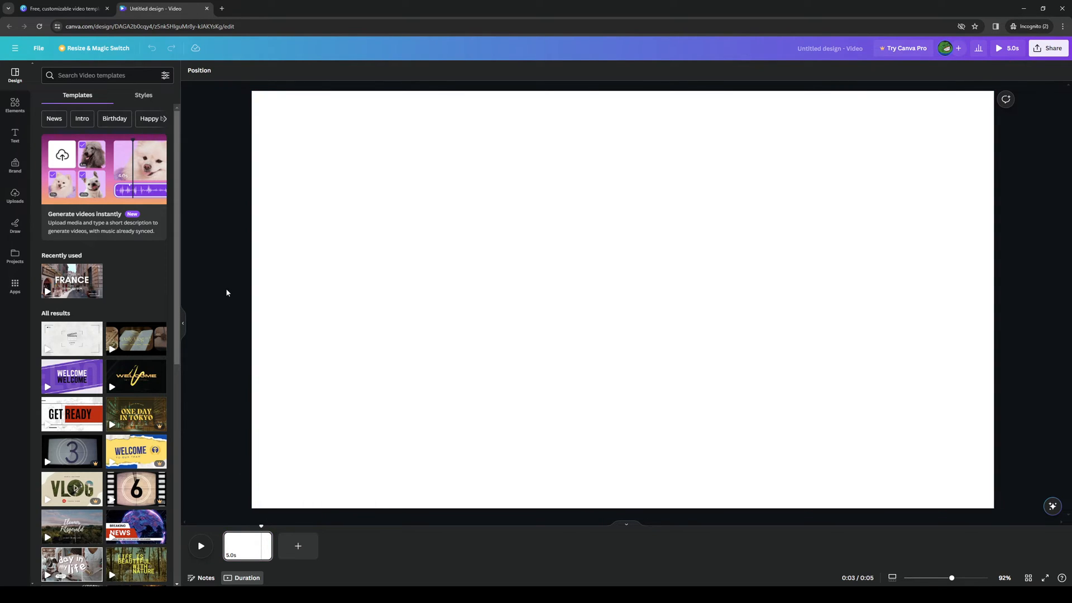
left_click(15, 198)
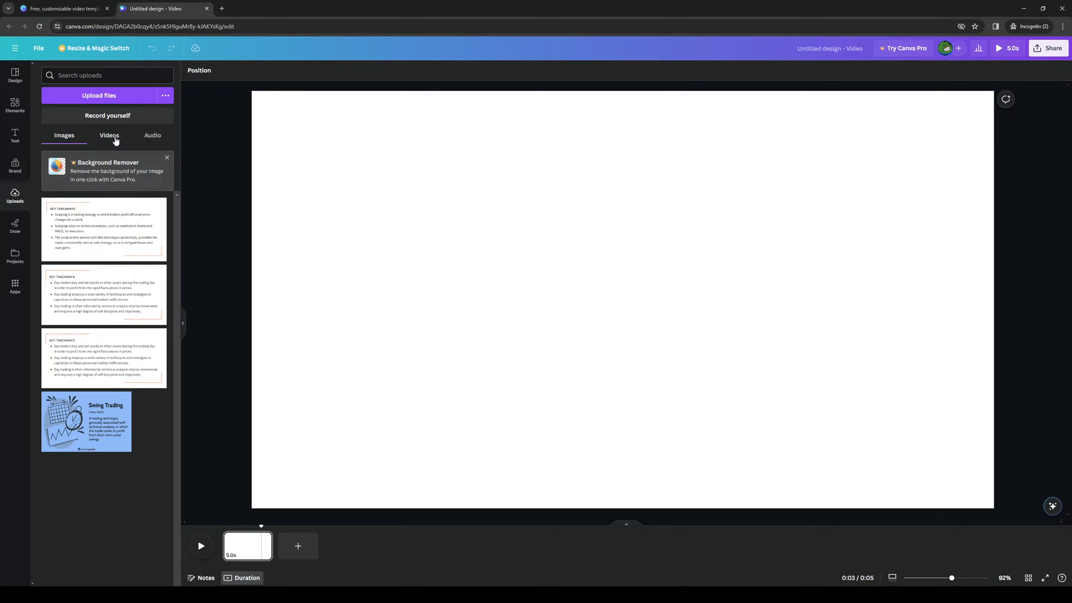
left_click(109, 135)
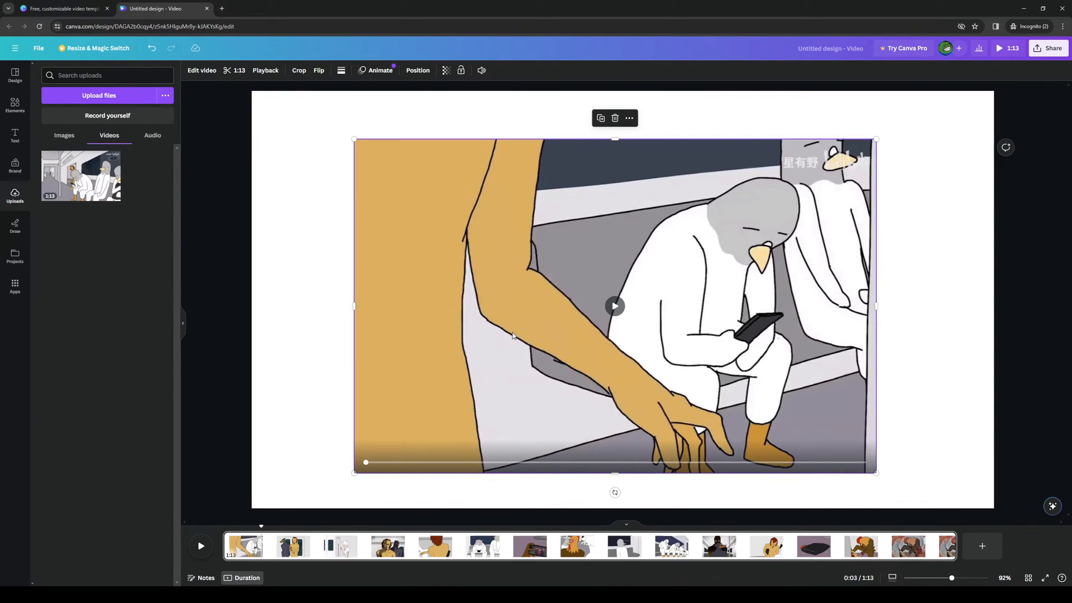
Select the cartoon video and show its timing track on the timeline.
left_click(615, 305)
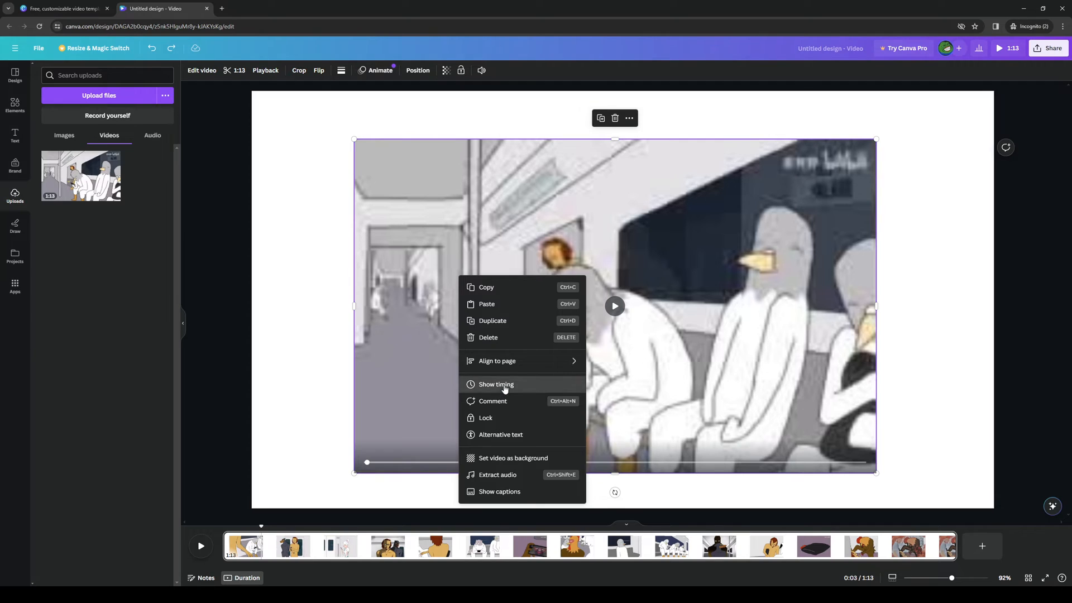
left_click(496, 384)
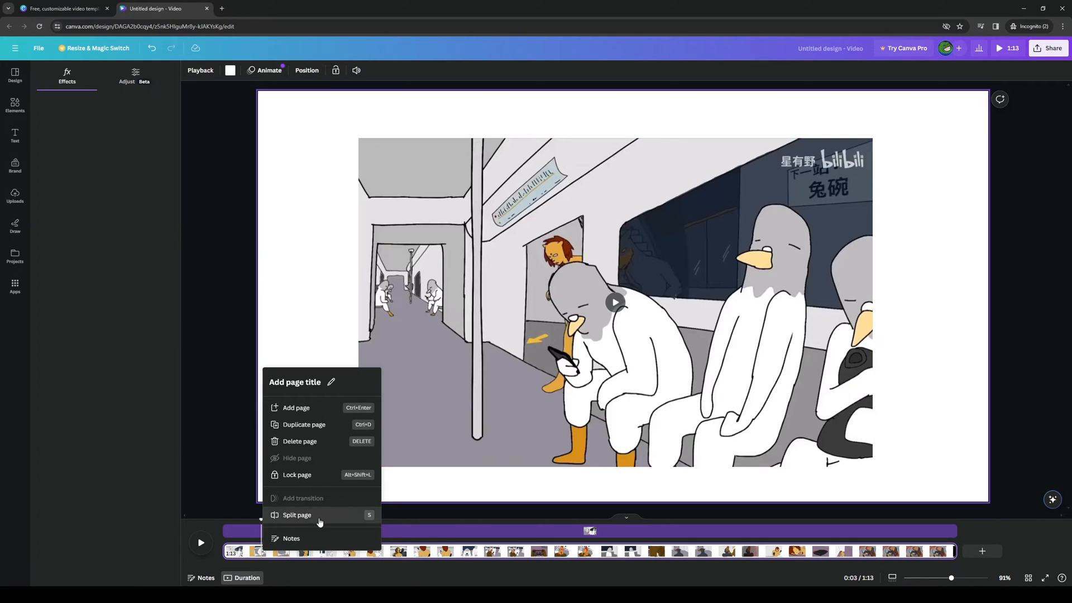
Split the video at several playhead positions into five clips of about 9, 8, 10, 11 and 35 seconds.
left_click(298, 515)
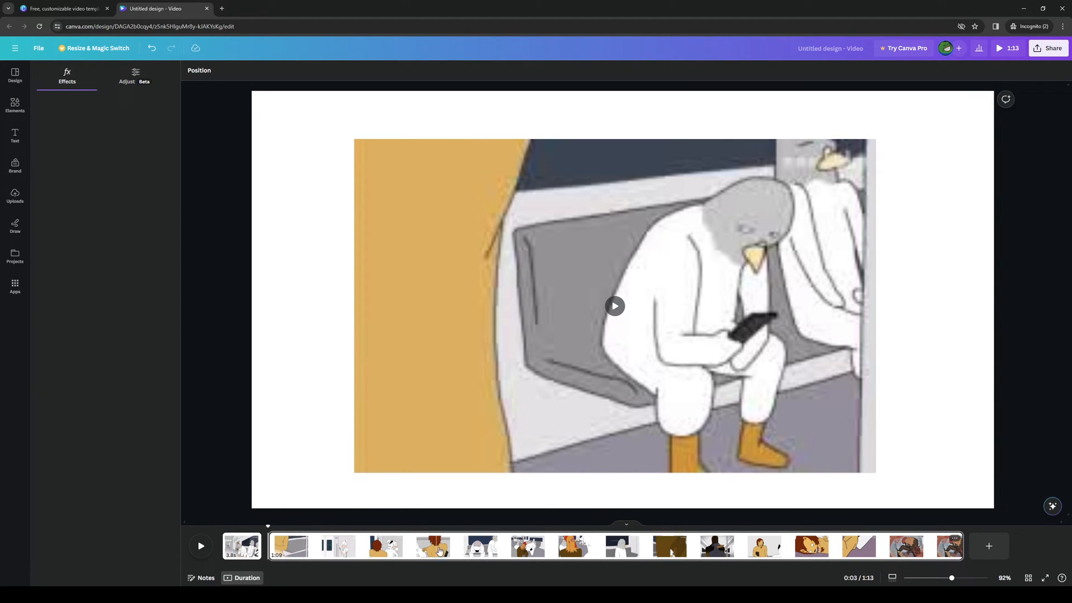
right_click(437, 551)
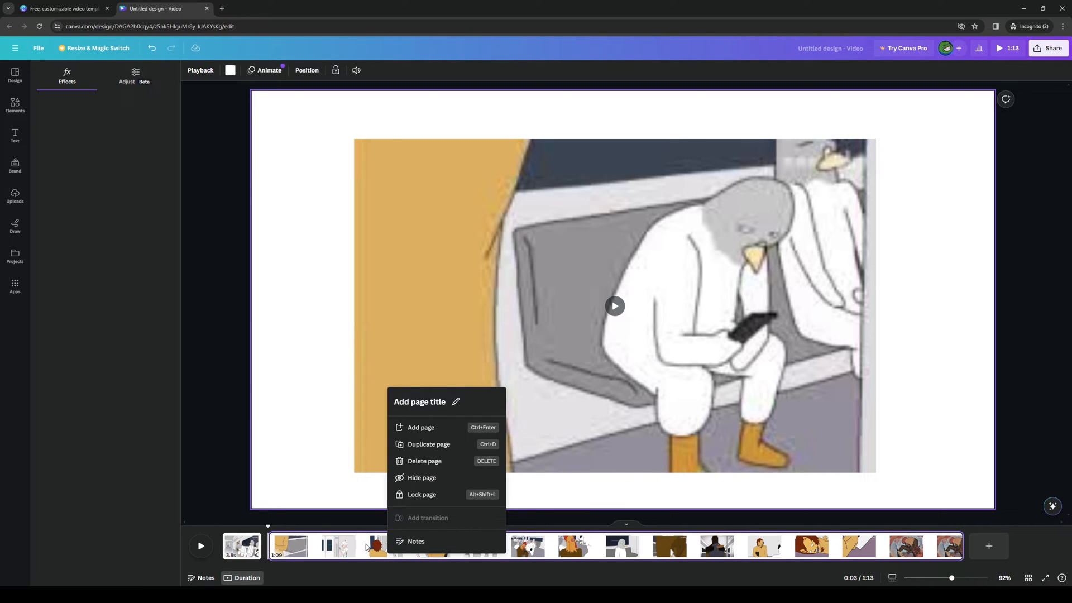
left_click(225, 465)
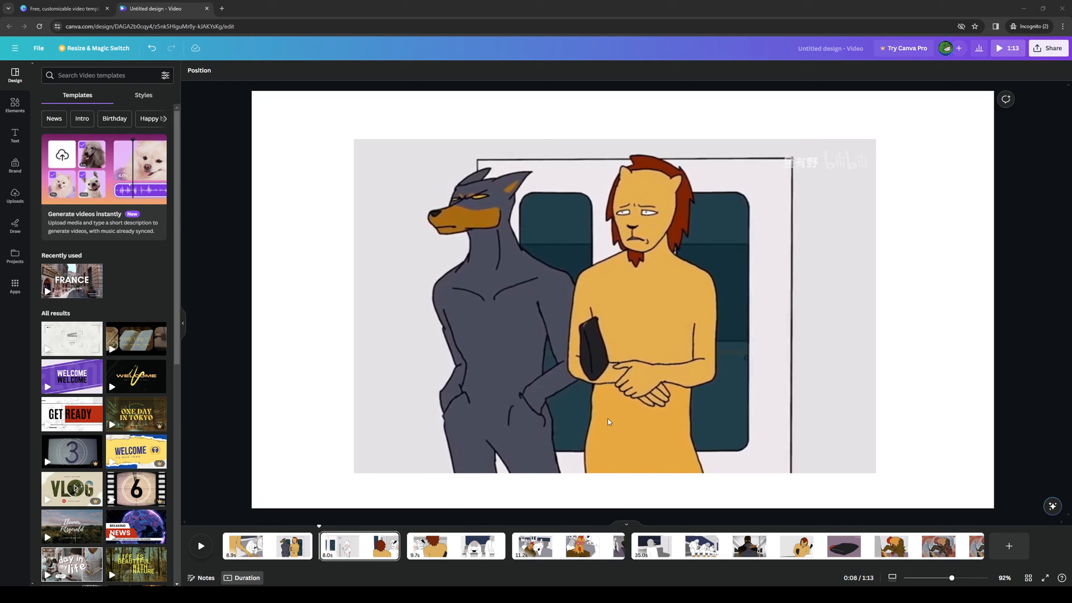
mouse_move(225, 320)
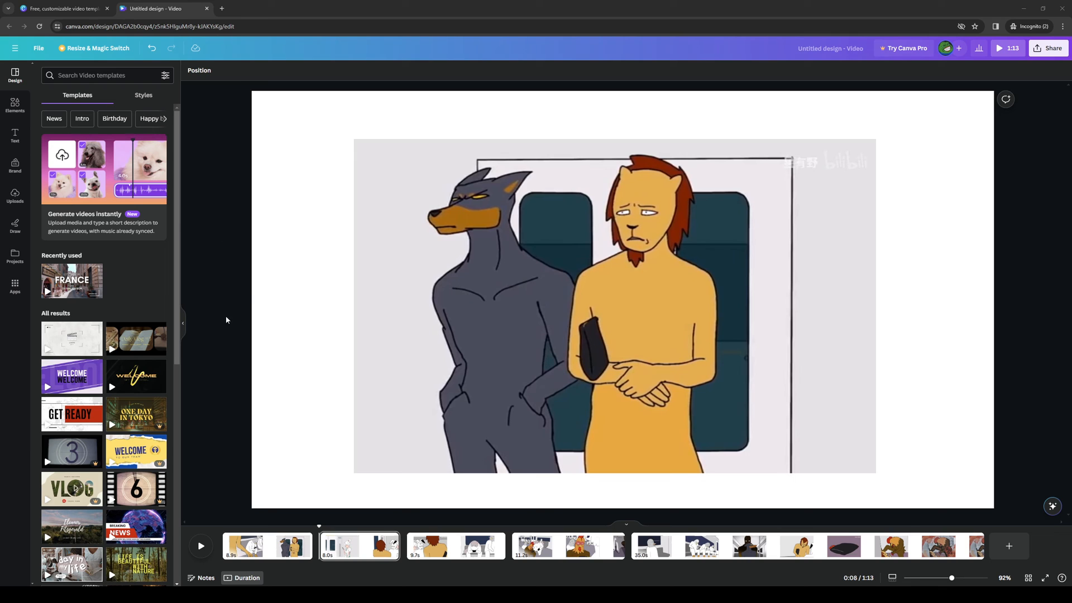
mouse_move(287, 520)
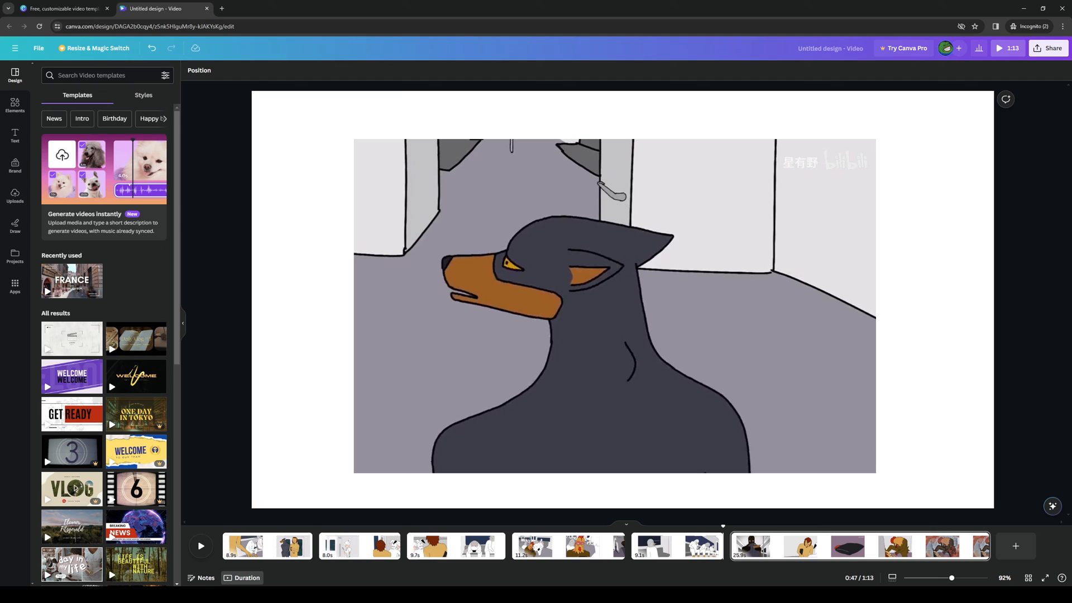
mouse_move(636, 381)
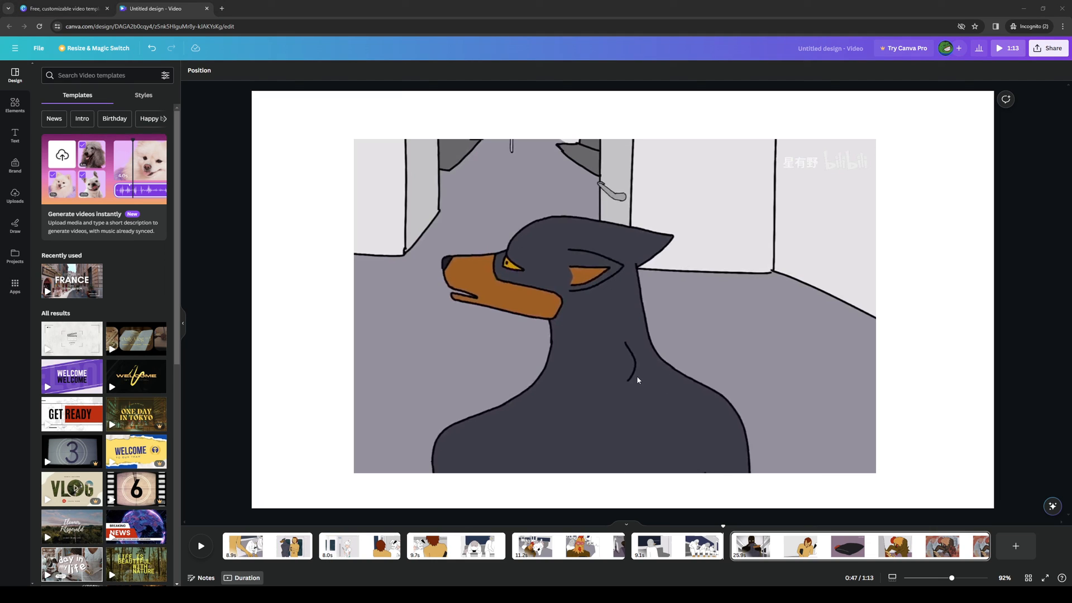
mouse_move(640, 385)
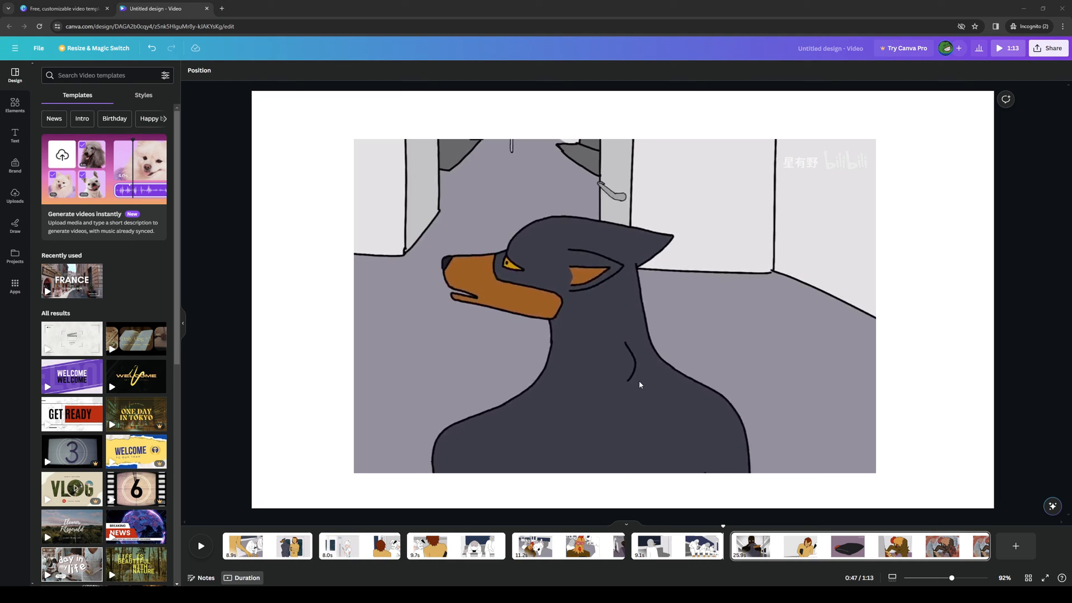
mouse_move(638, 391)
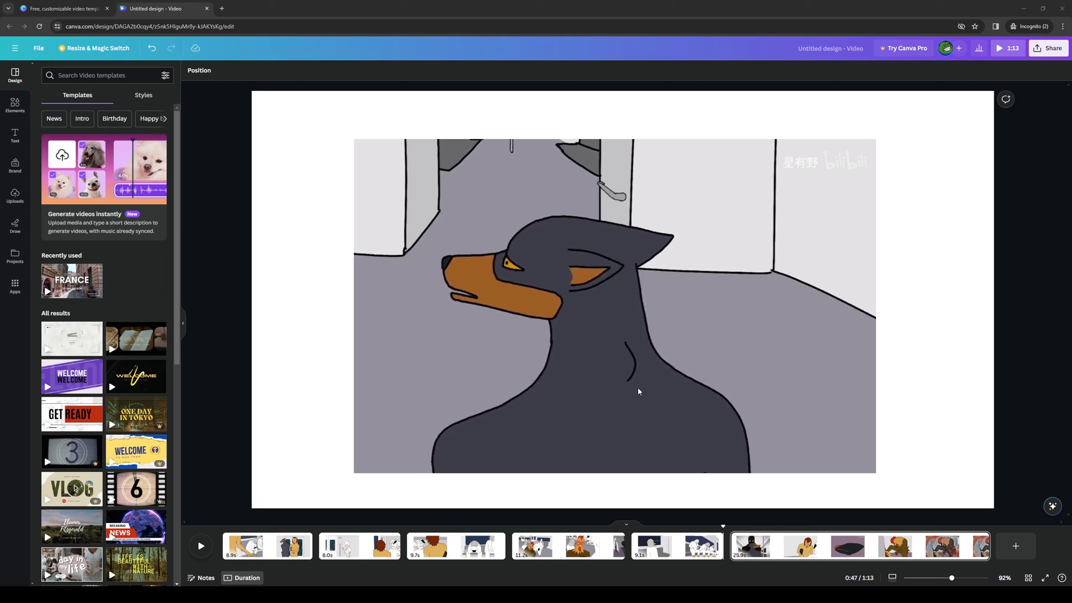